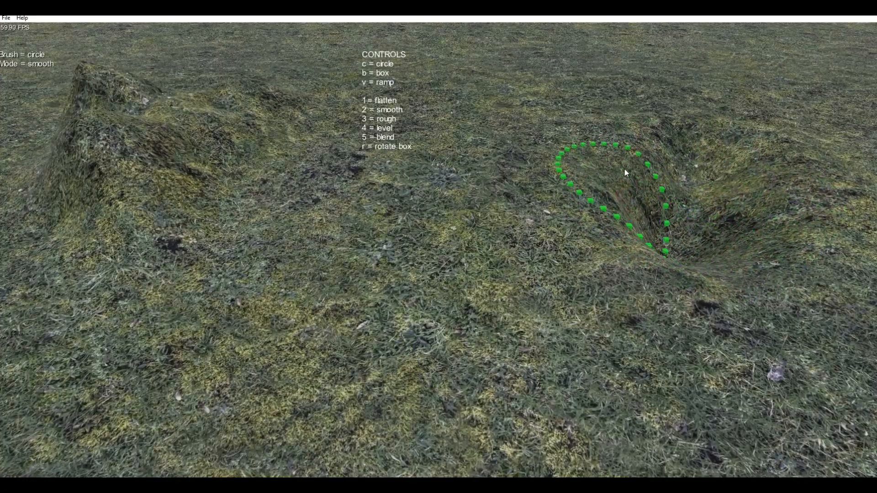
# Step: Raise a flat rectangular platform with the box brush, then return to the circle brush
pyautogui.press('b')
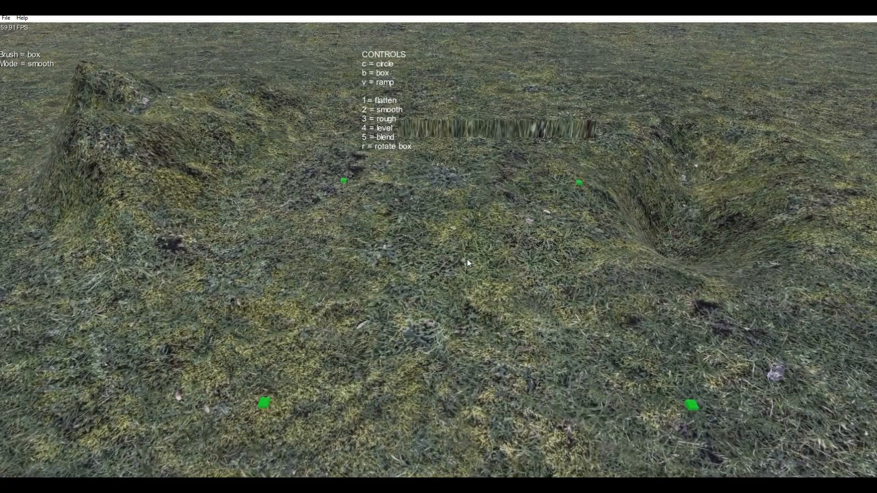
pyautogui.press('c')
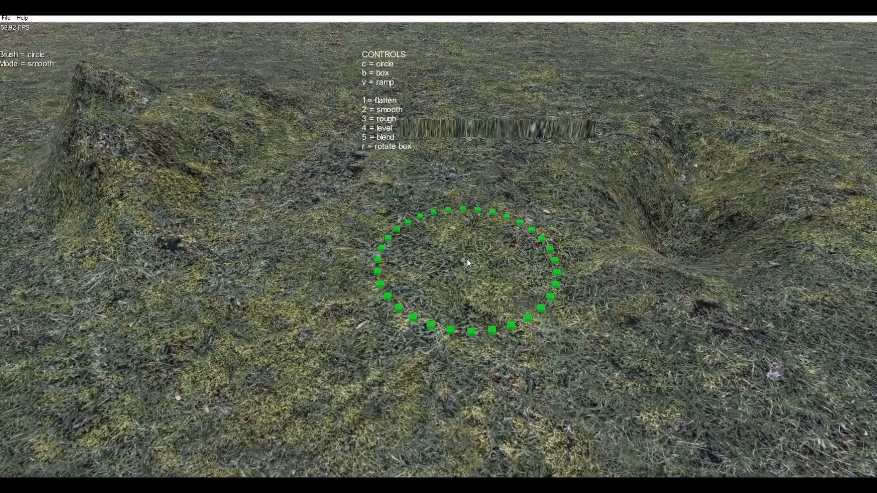
# Step: Switch to paint mode to brush dirt, rock and cracked-earth materials onto the terrain
pyautogui.press('f2')
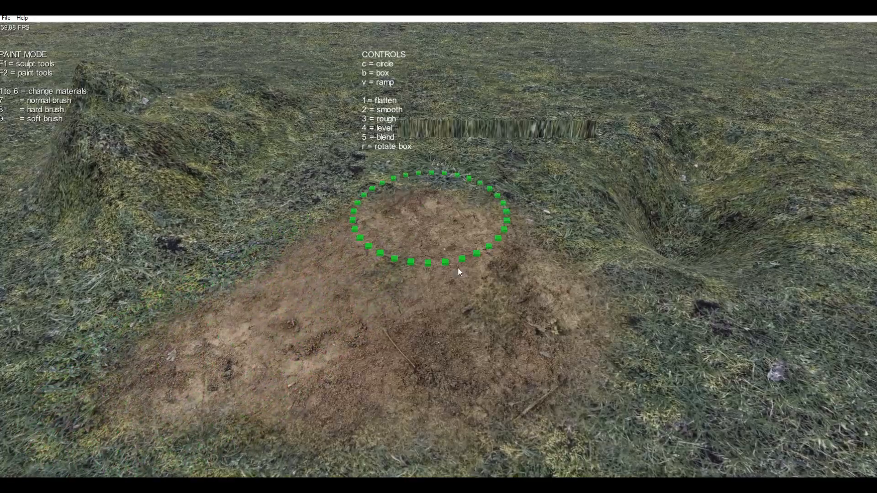
pyautogui.moveTo(360, 267)
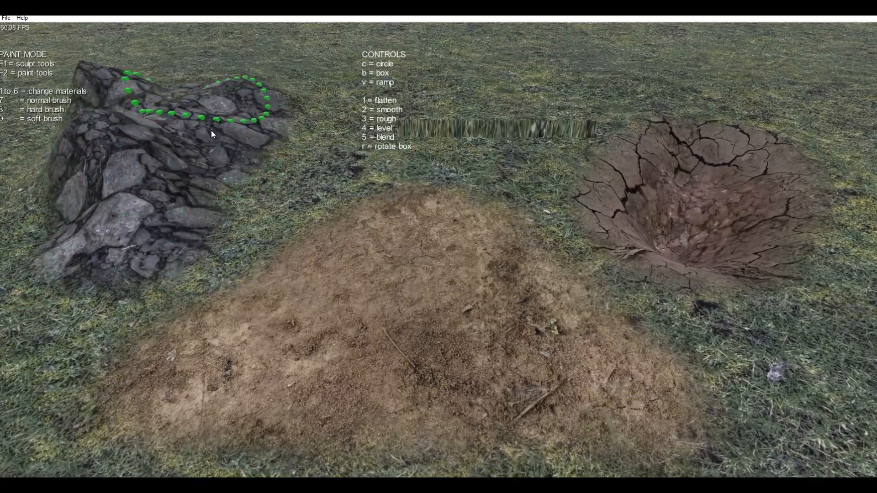
pyautogui.moveTo(476, 129)
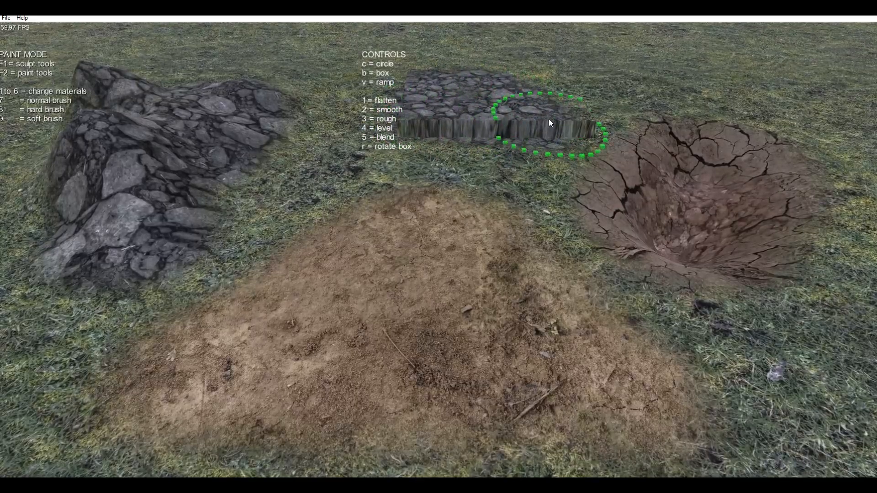
pyautogui.moveTo(292, 202)
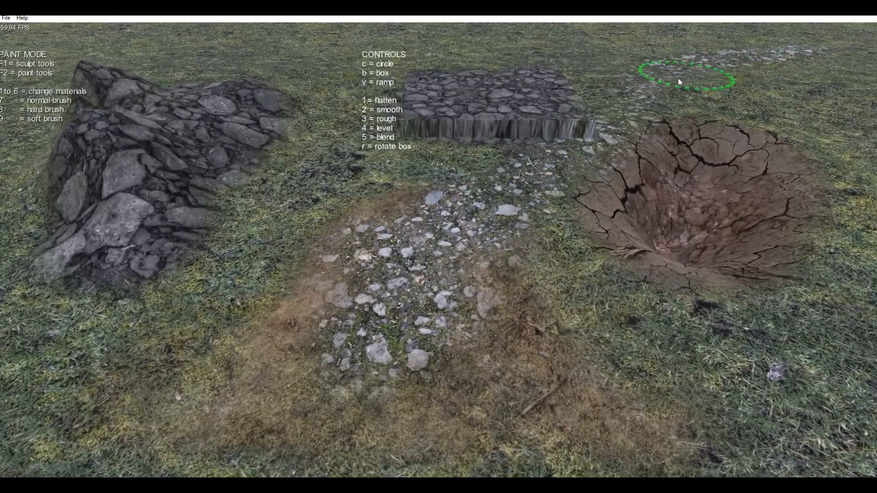
pyautogui.moveTo(295, 332)
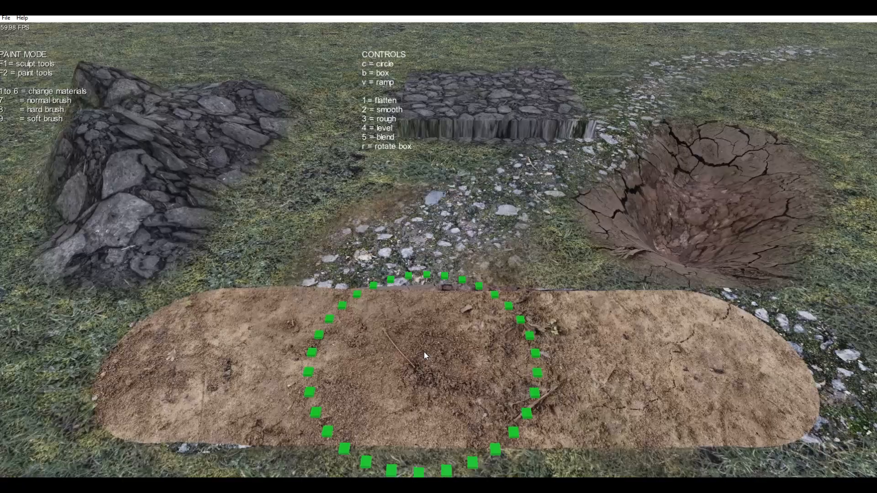
pyautogui.moveTo(169, 242)
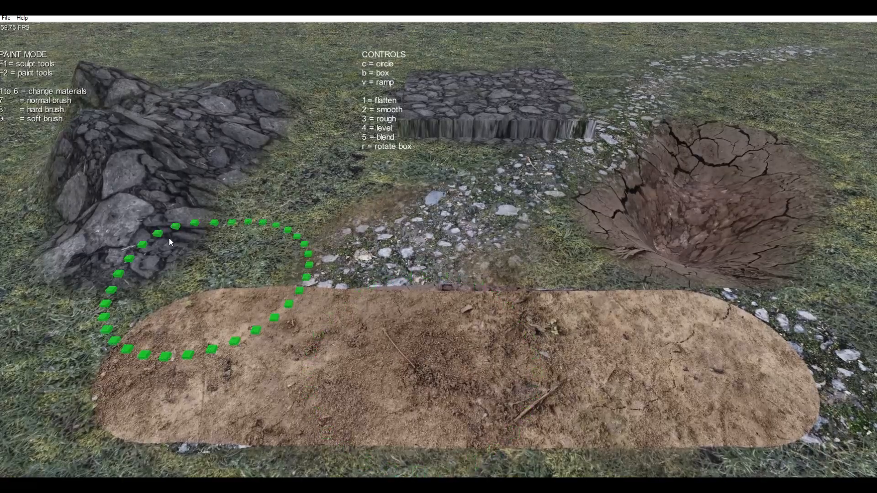
pyautogui.moveTo(133, 150)
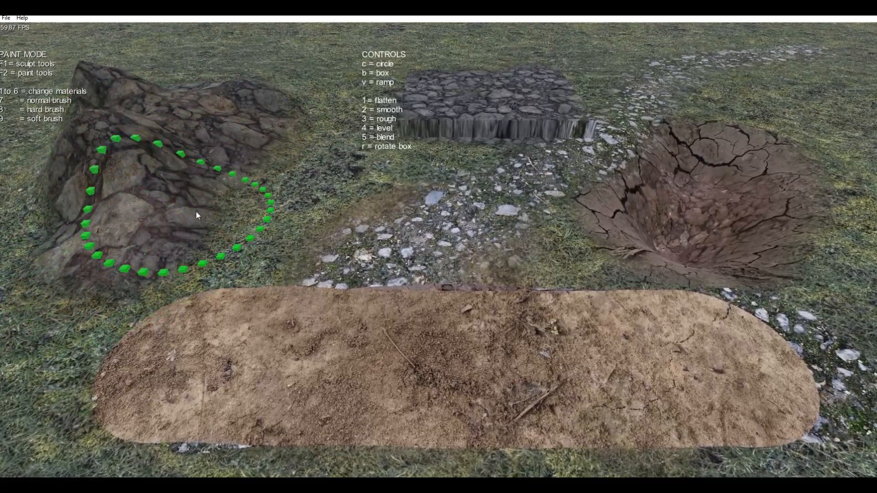
pyautogui.moveTo(116, 258)
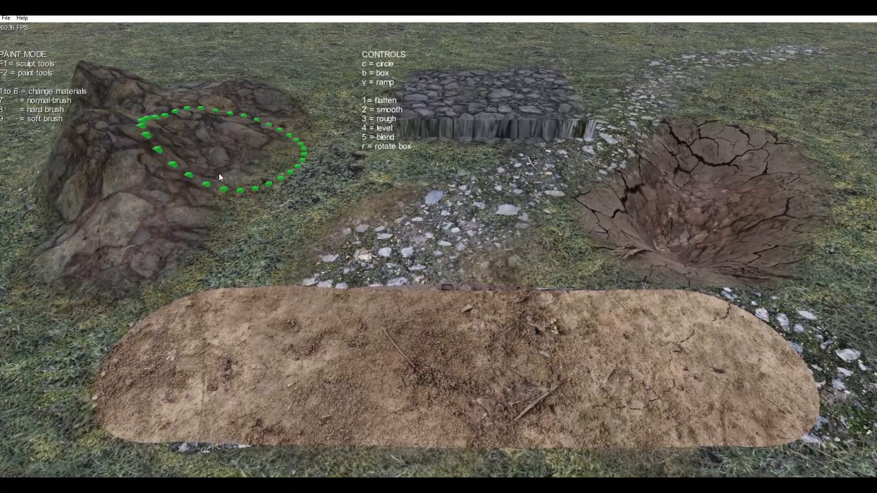
pyautogui.moveTo(358, 315)
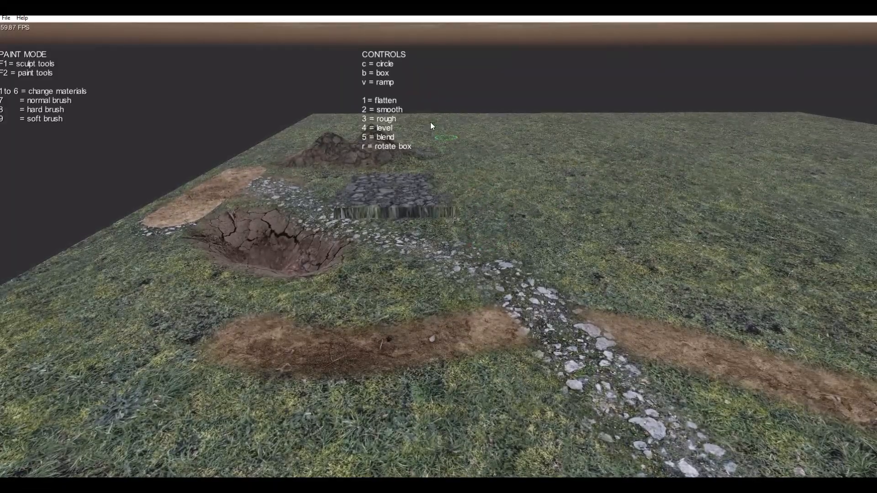
pyautogui.moveTo(623, 235)
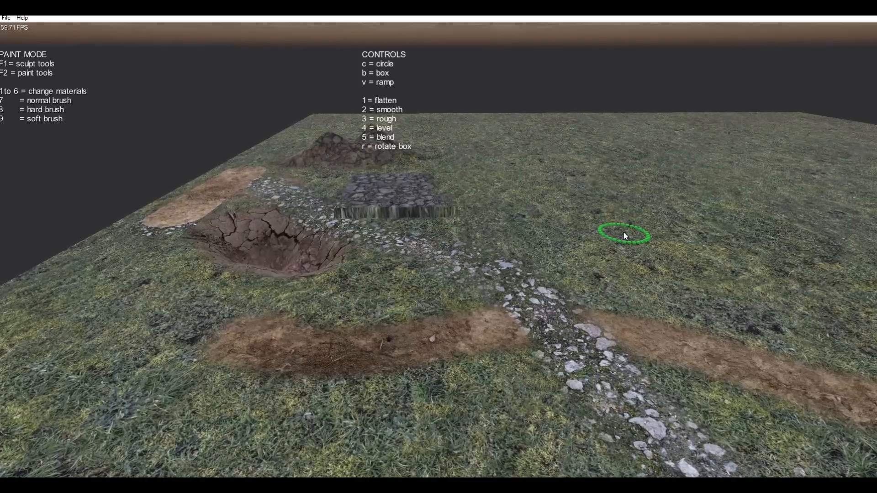
pyautogui.moveTo(444, 319)
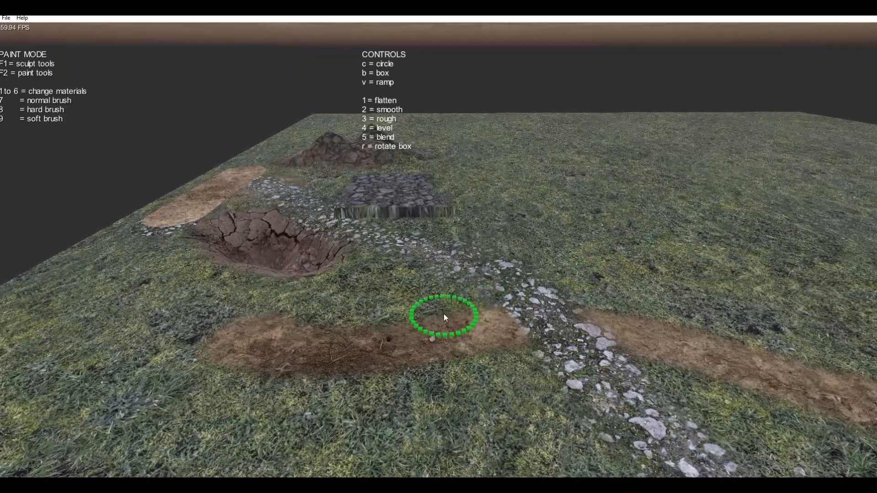